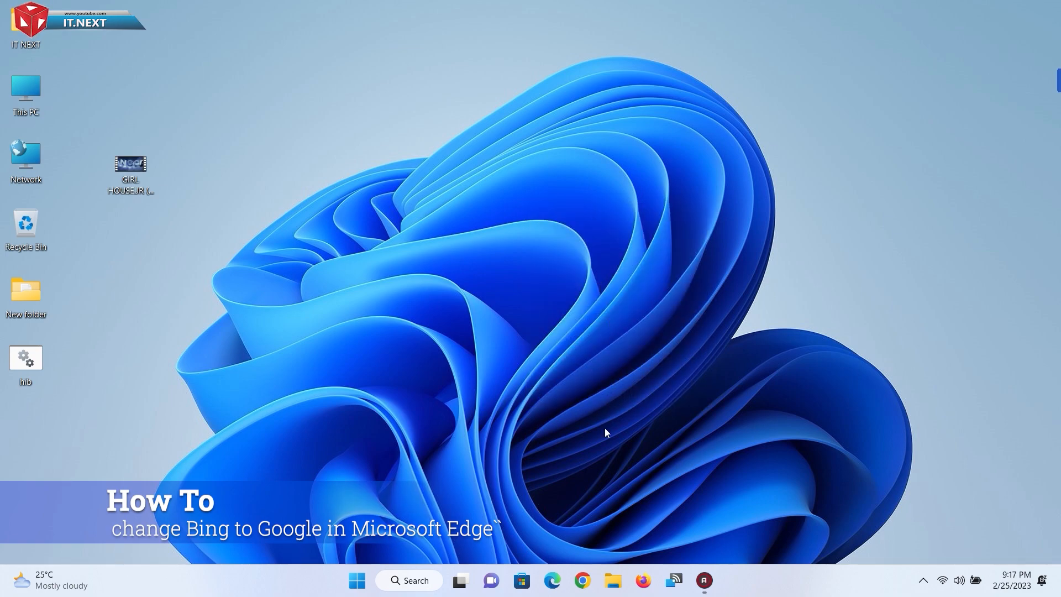
# Step: Launch Microsoft Edge from the taskbar so its new tab page appears
pyautogui.click(551, 580)
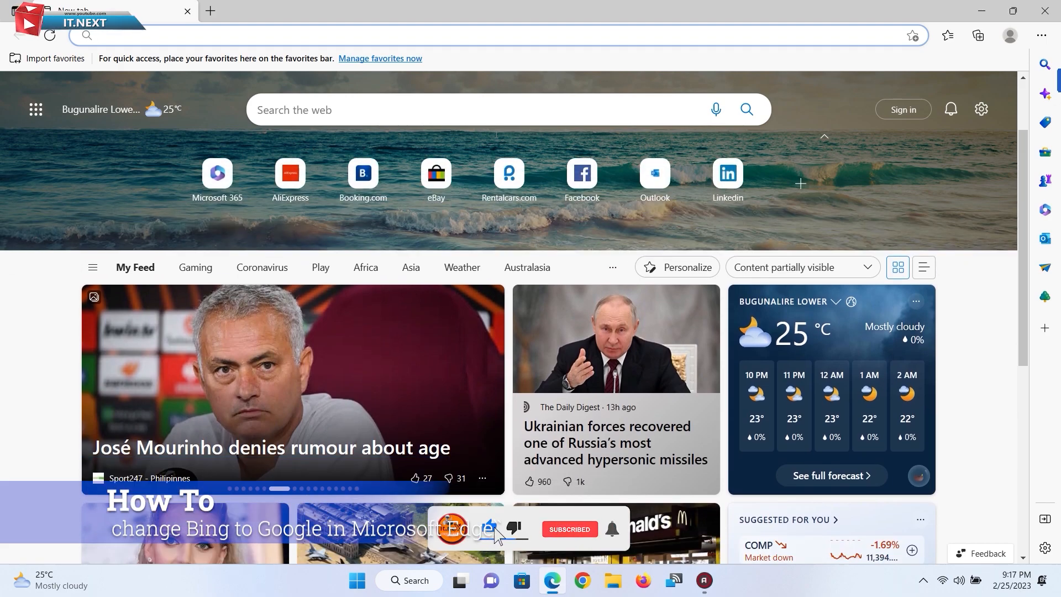
pyautogui.scroll(-3)
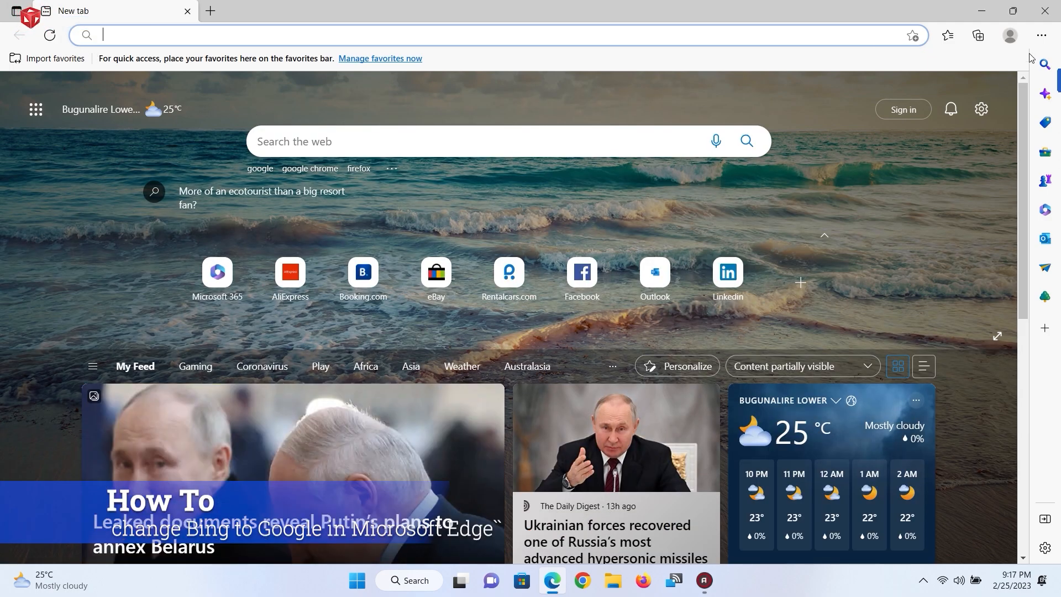
# Step: Show Edge's Settings and more menu from the toolbar
pyautogui.click(1040, 34)
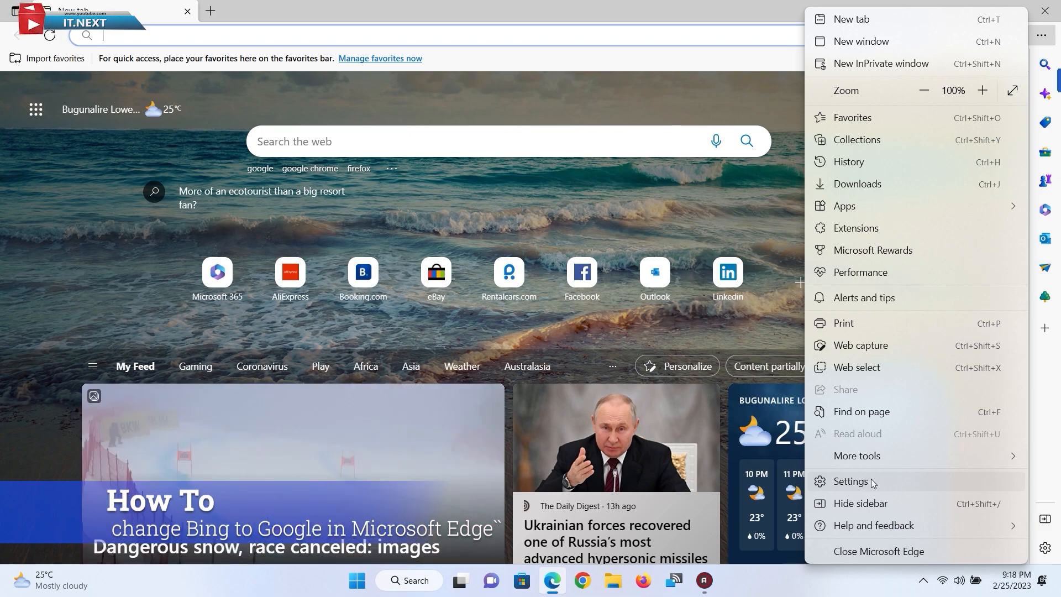
# Step: Go to Settings and scroll Privacy, search, and services down to the Services section
pyautogui.click(851, 482)
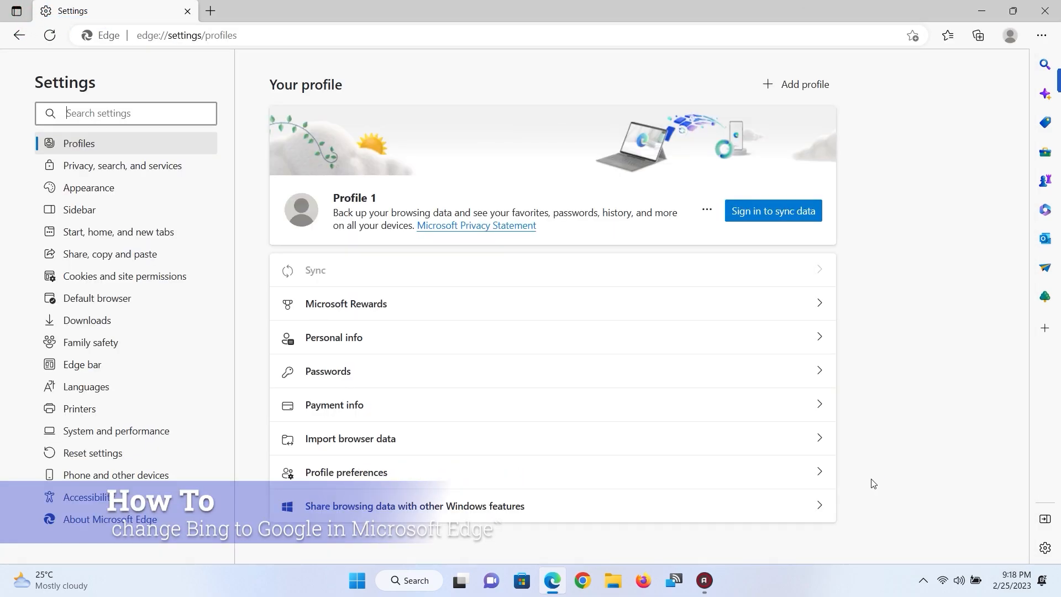
pyautogui.moveTo(557, 175)
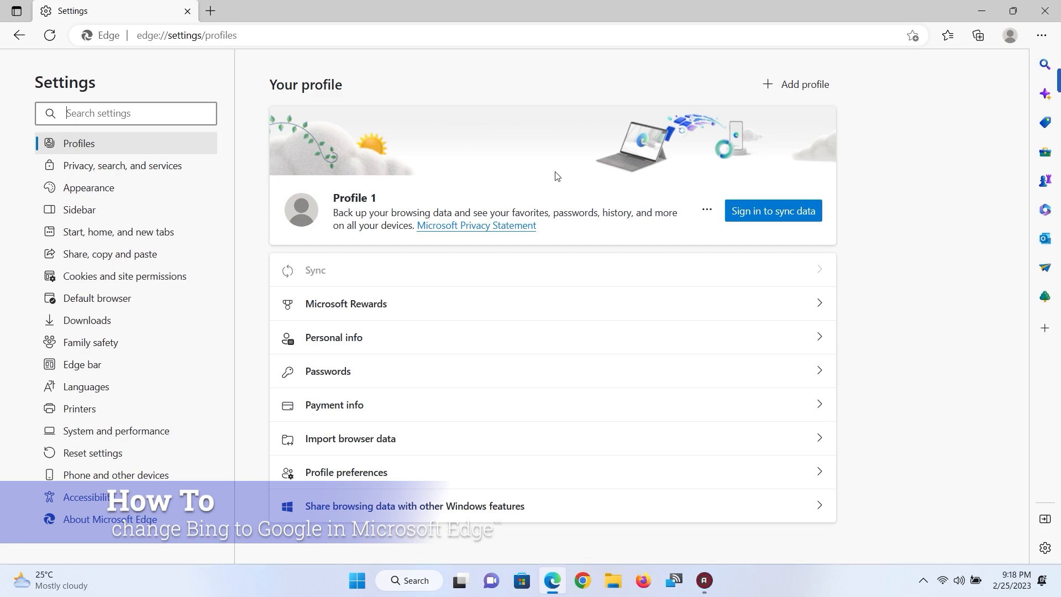
pyautogui.moveTo(141, 166)
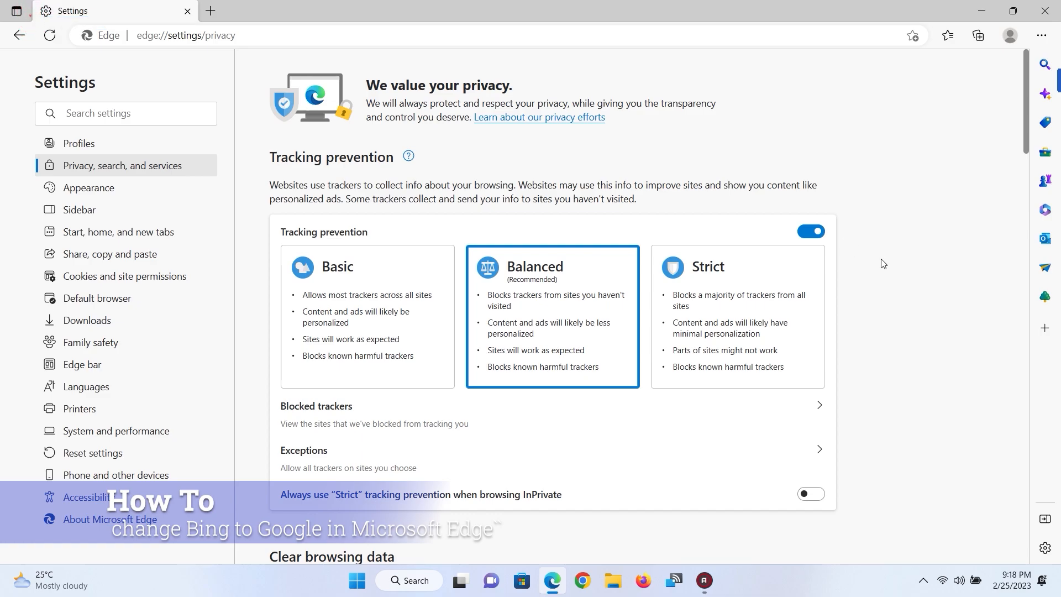
pyautogui.scroll(-3)
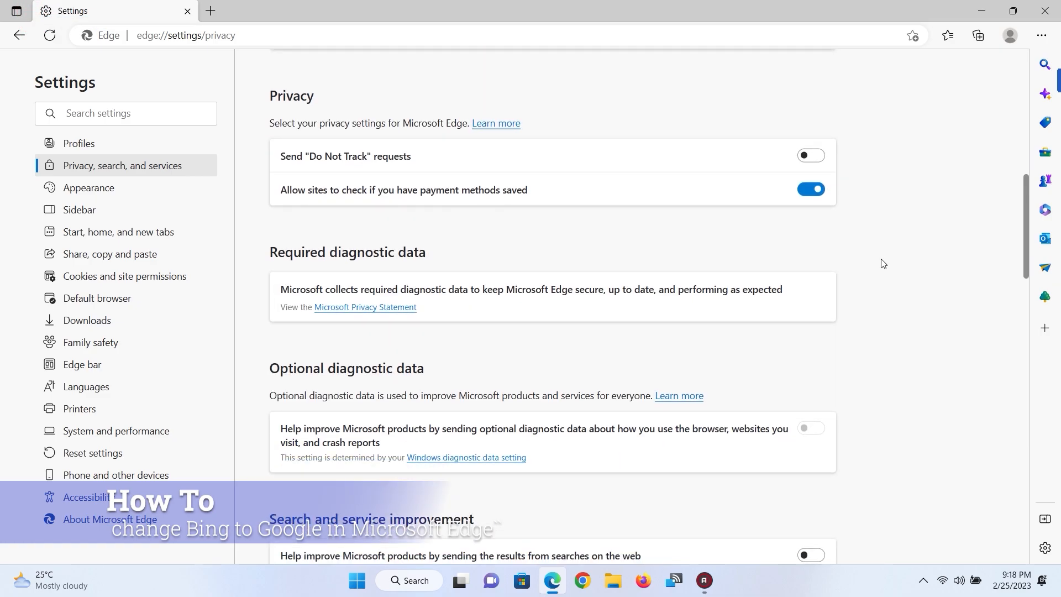
pyautogui.scroll(-3)
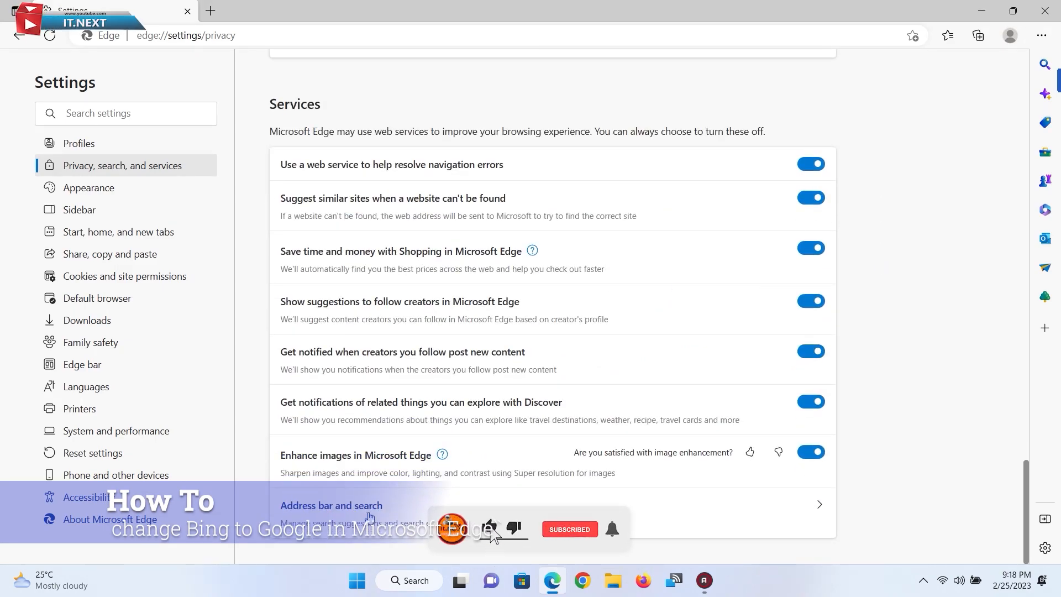
# Step: In Address bar and search, set the address-bar search engine to Google
pyautogui.click(332, 505)
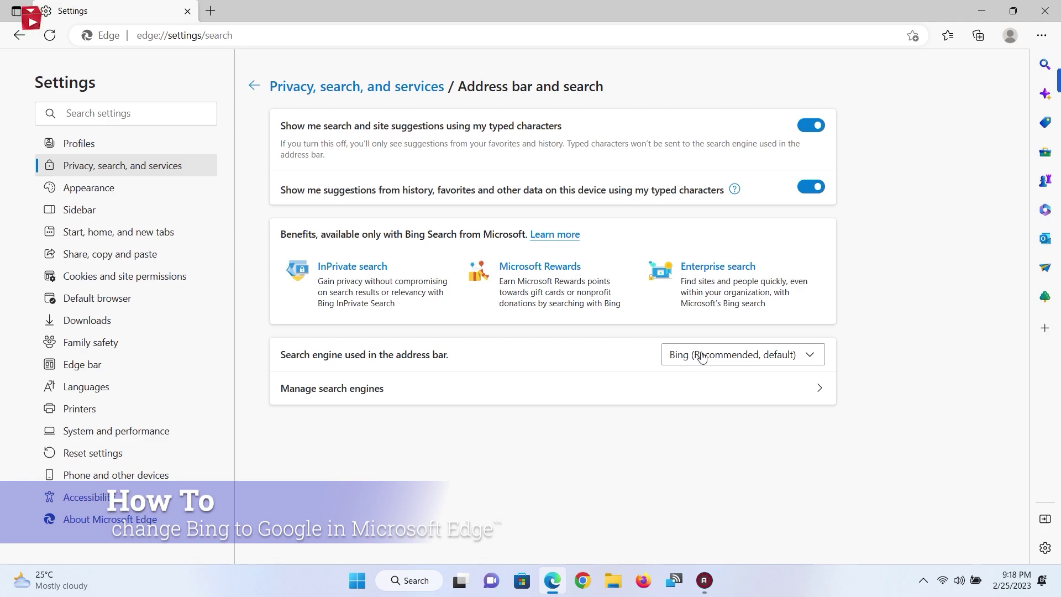
pyautogui.moveTo(793, 359)
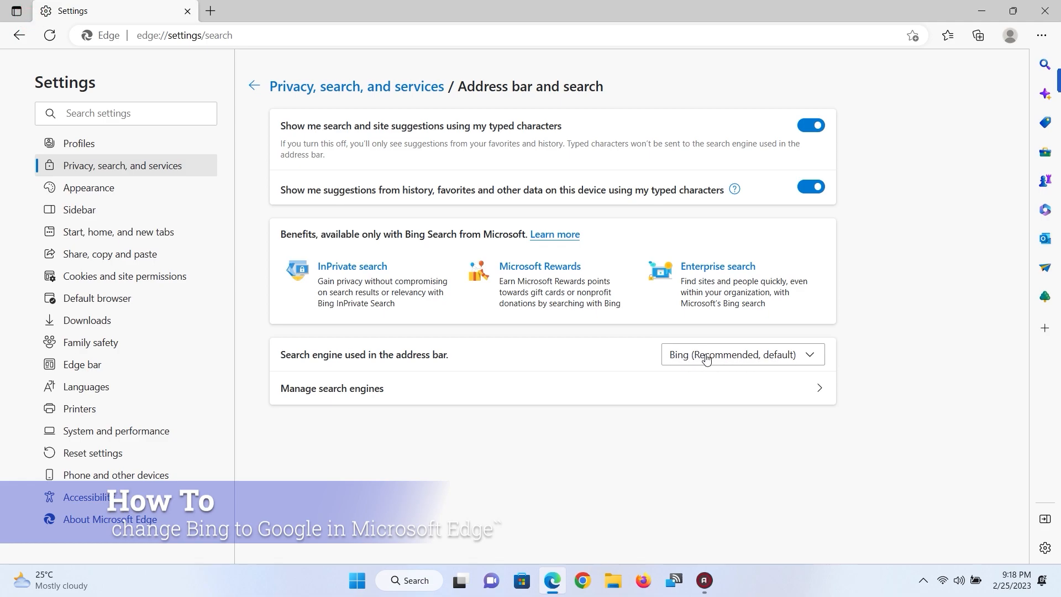
pyautogui.click(742, 354)
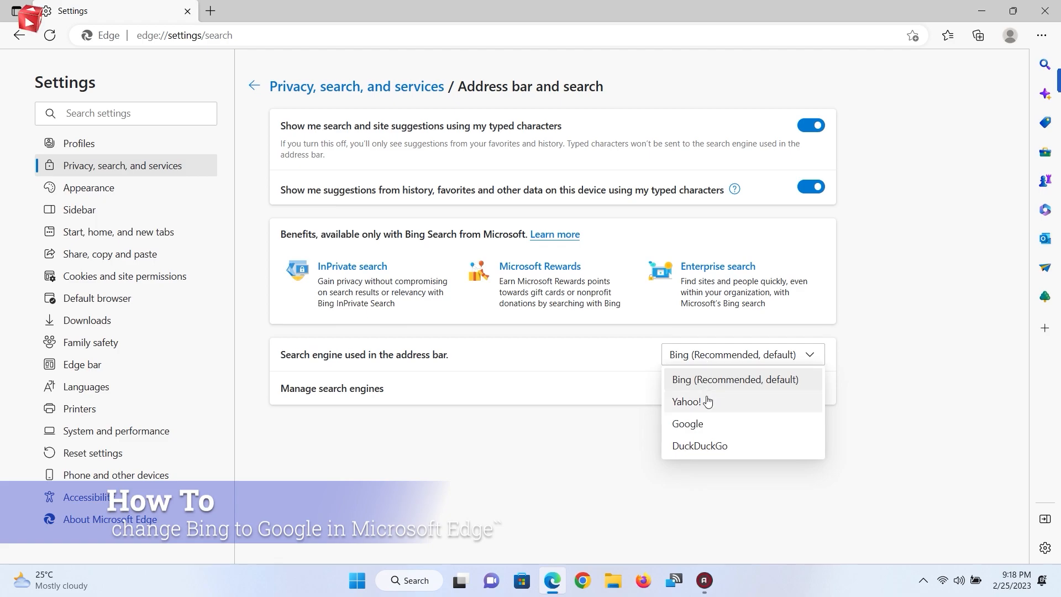
pyautogui.moveTo(705, 431)
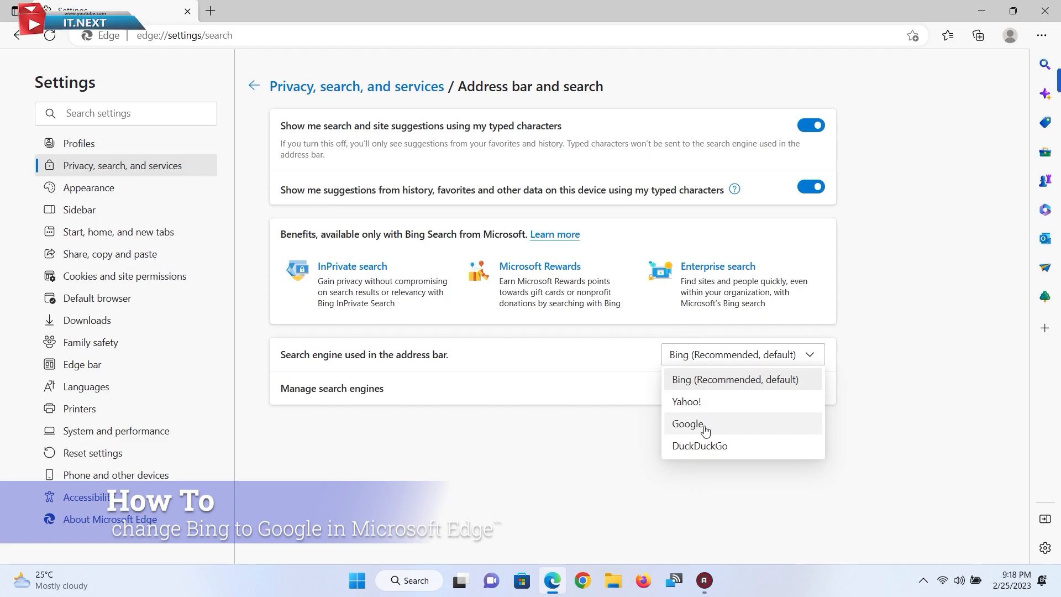
pyautogui.click(687, 425)
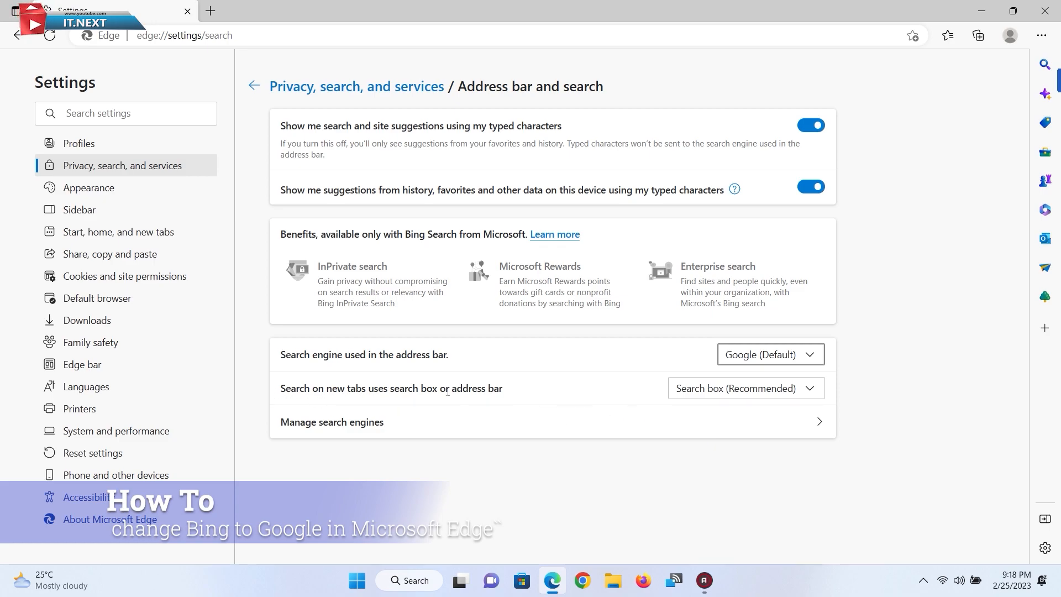
# Step: Set how searches on new tabs are handled, then close Edge
pyautogui.click(746, 388)
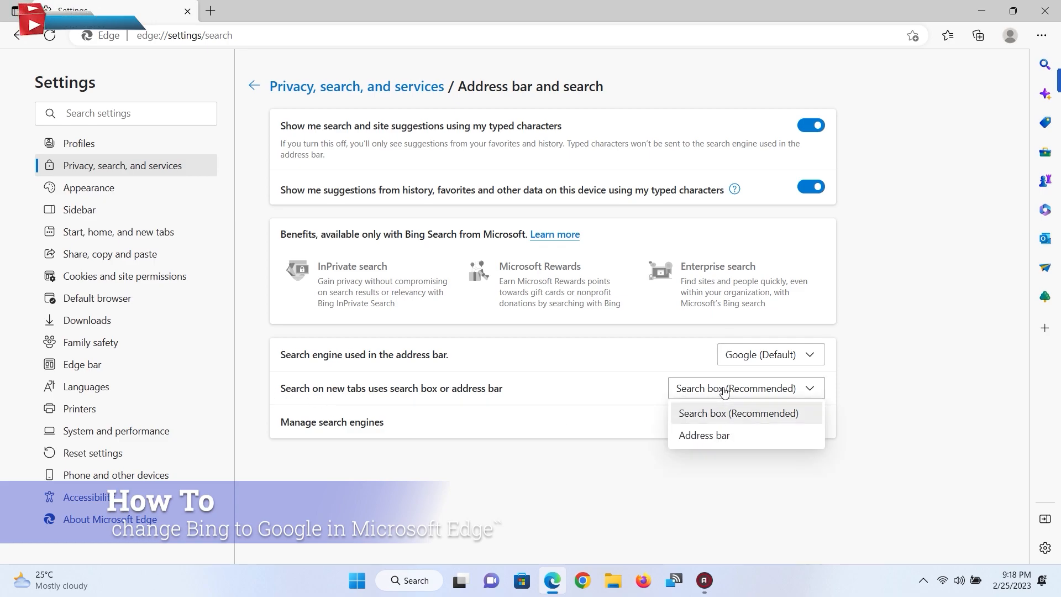
pyautogui.click(703, 436)
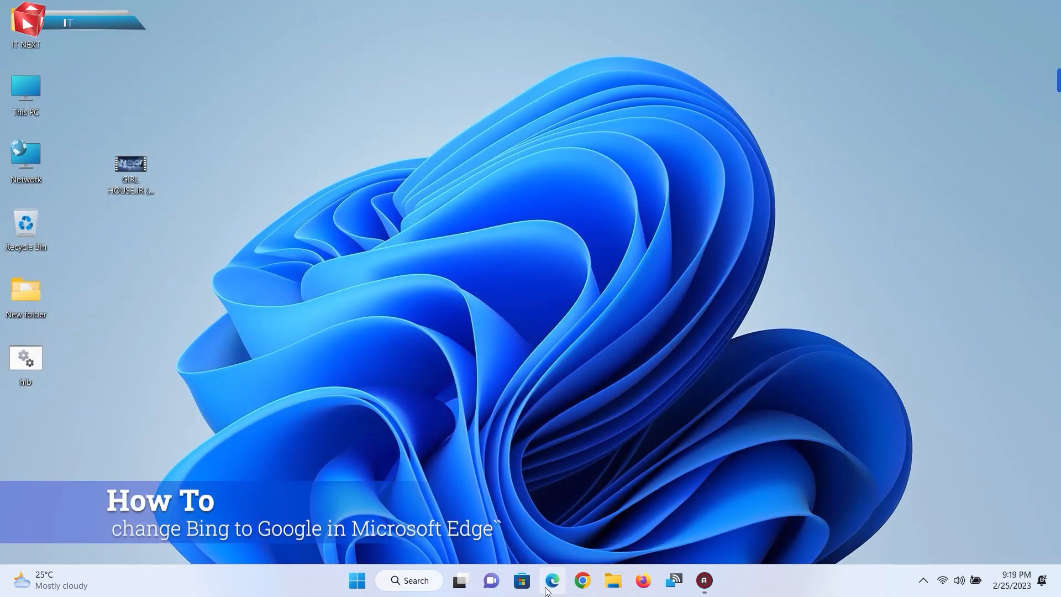
# Step: Relaunch Edge and enter 'youtube' in a new tab to see Google Search suggestions
pyautogui.click(550, 581)
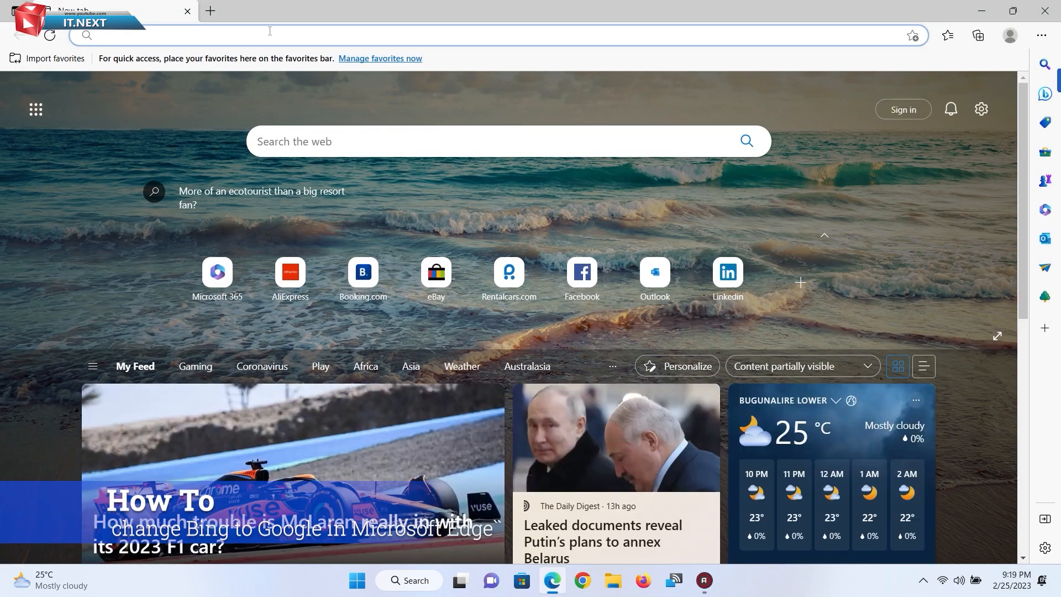
pyautogui.write('youtube')
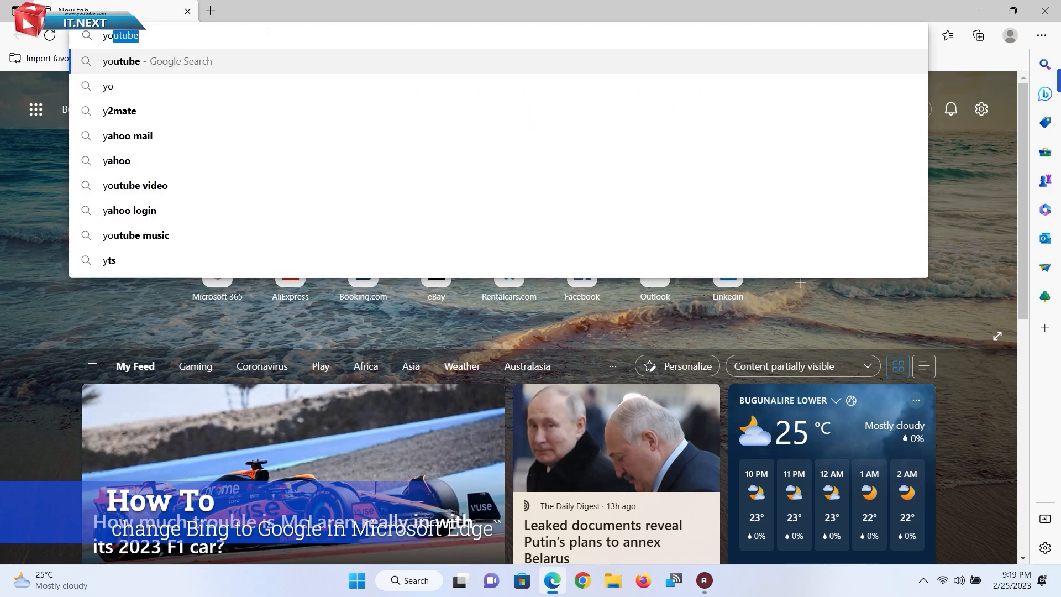